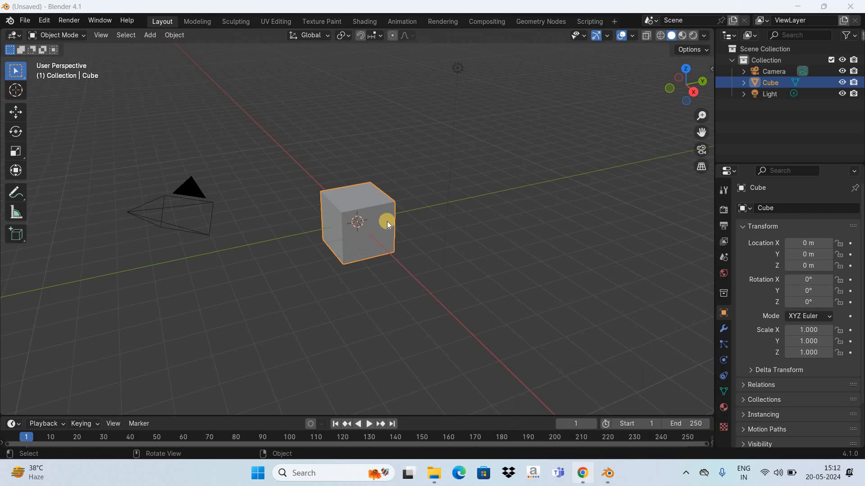
Search Google for 'blender character free' using the autocomplete suggestion.
left_click(582, 473)
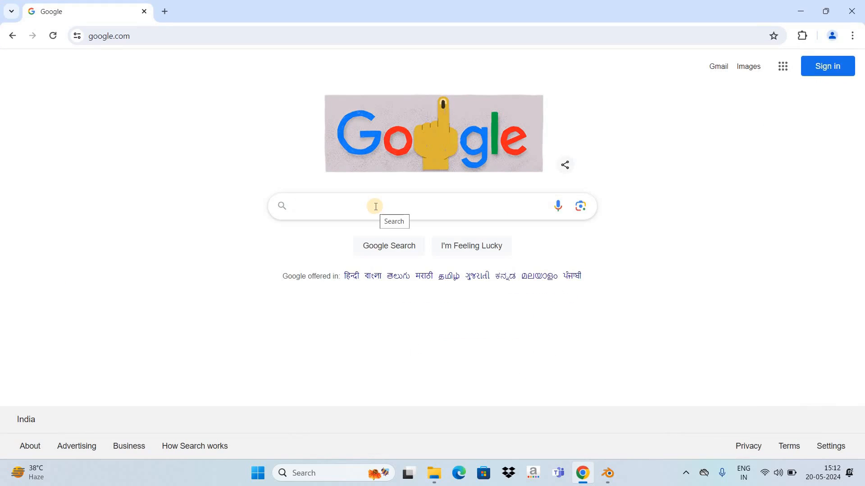
type("blender")
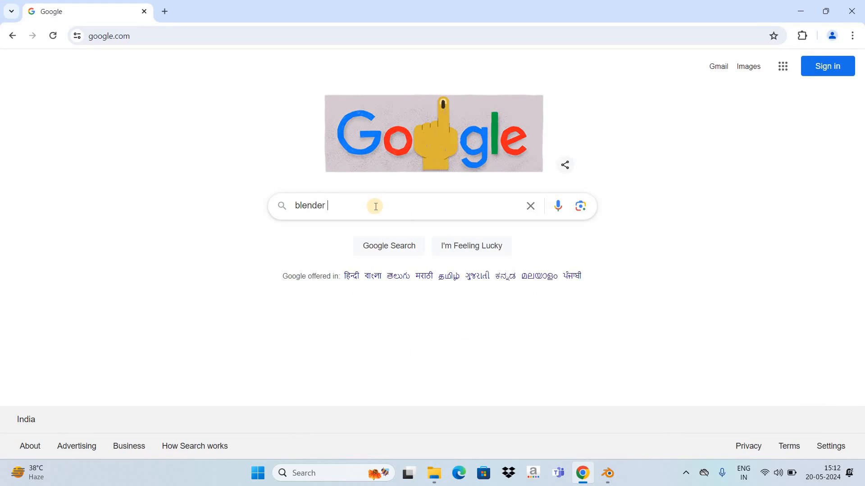
type("character")
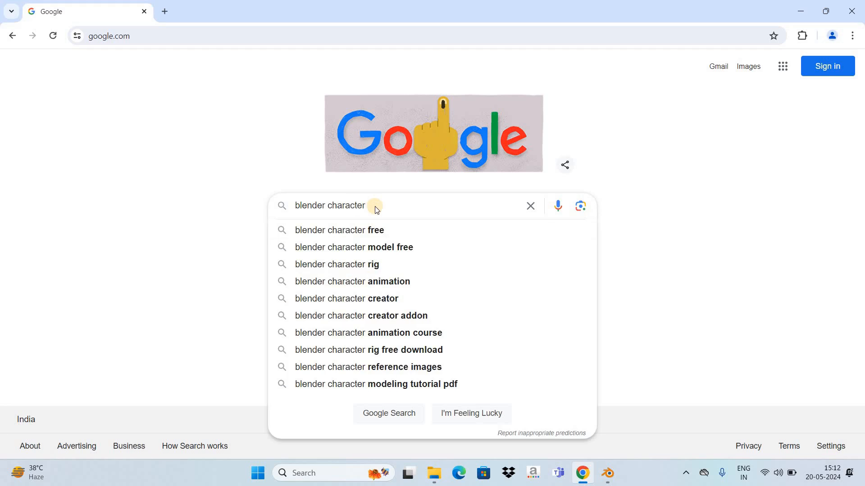
left_click(339, 230)
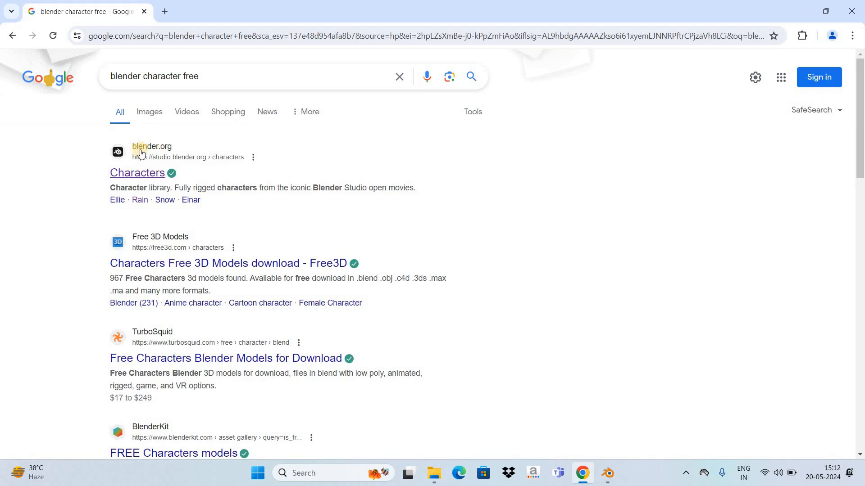
mouse_move(125, 176)
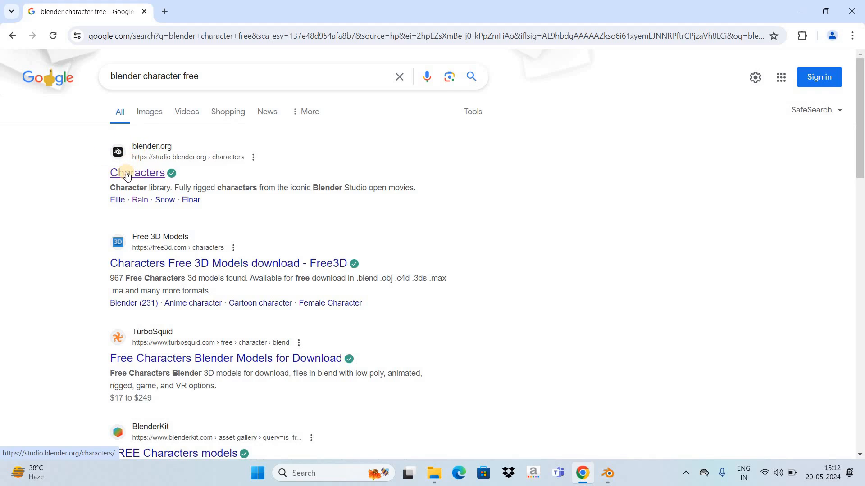
Open the studio.blender.org Characters library and scroll down to the Rain card.
left_click(137, 173)
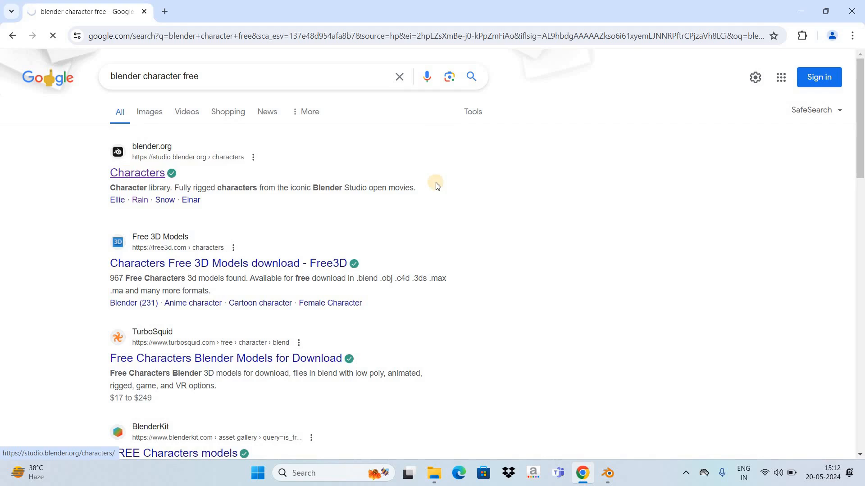
left_click(137, 172)
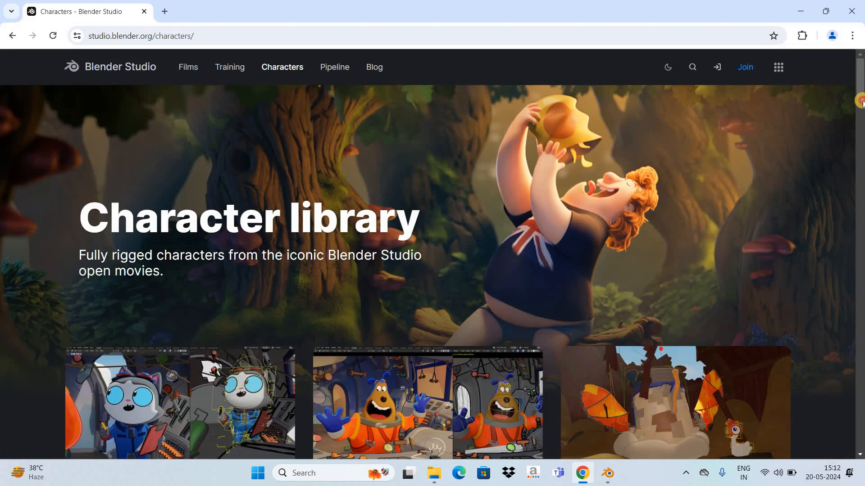
scroll("down", 3)
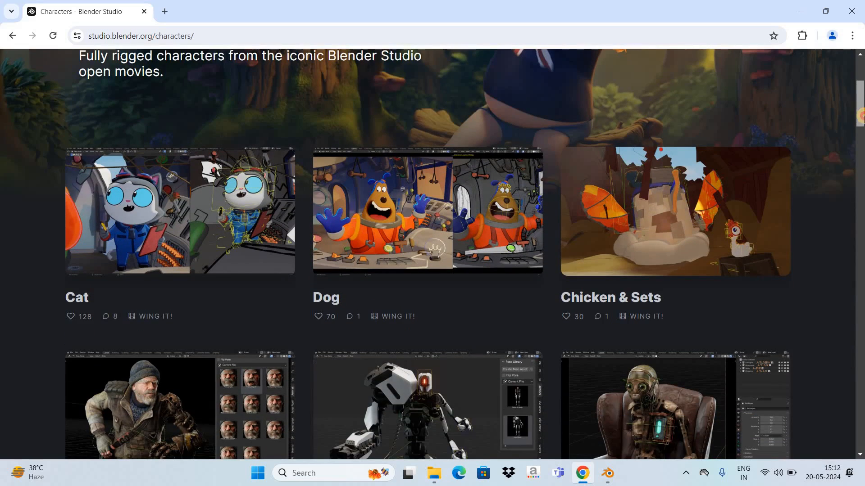
scroll("down", 3)
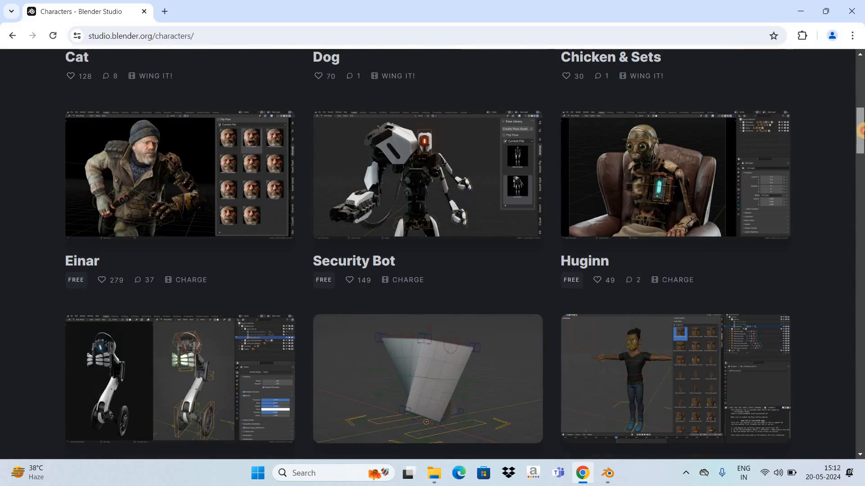
scroll("down", 3)
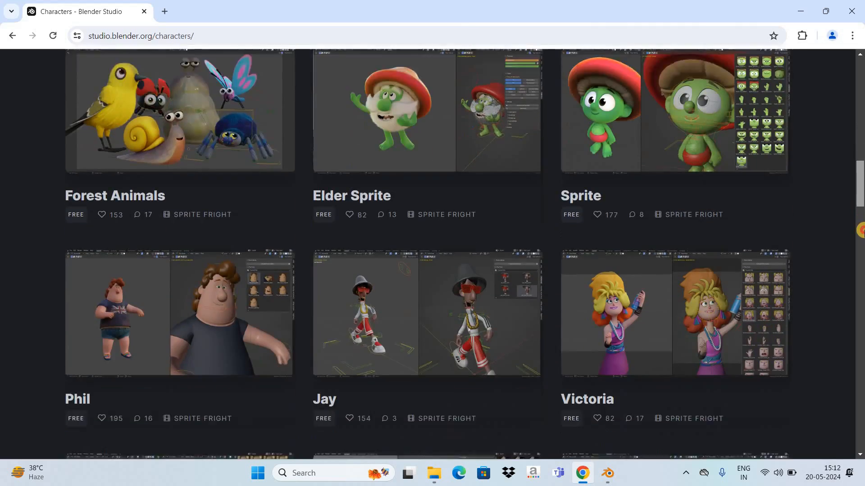
scroll("down", 3)
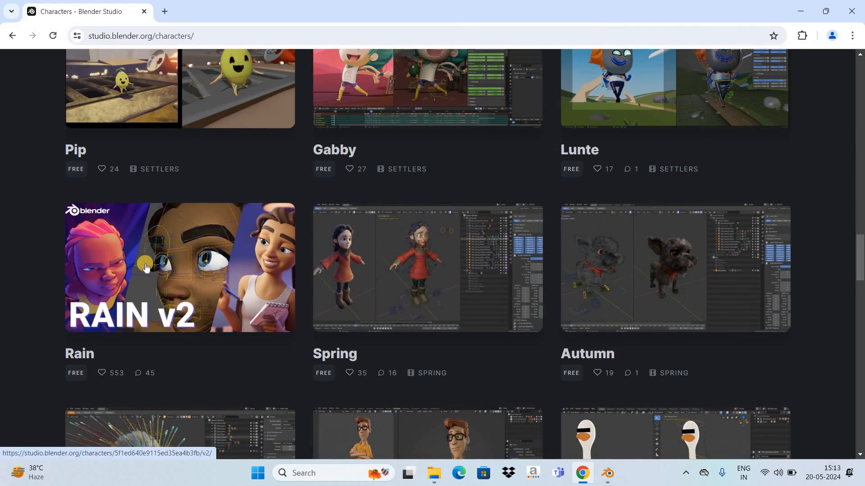
mouse_move(160, 269)
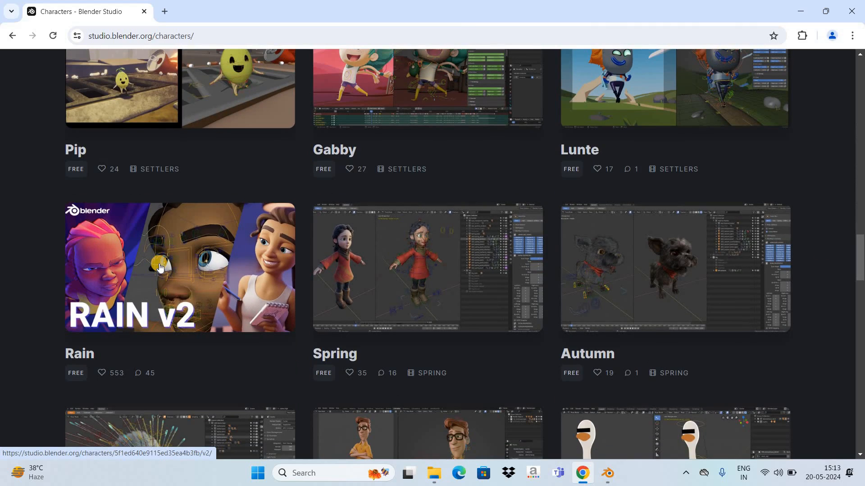
Open the RAIN v2 character page and its three-dot options menu.
left_click(180, 267)
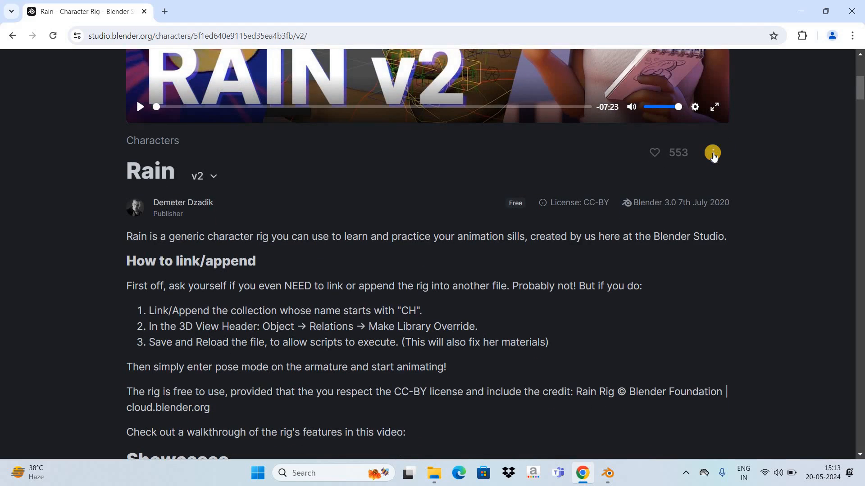
left_click(712, 153)
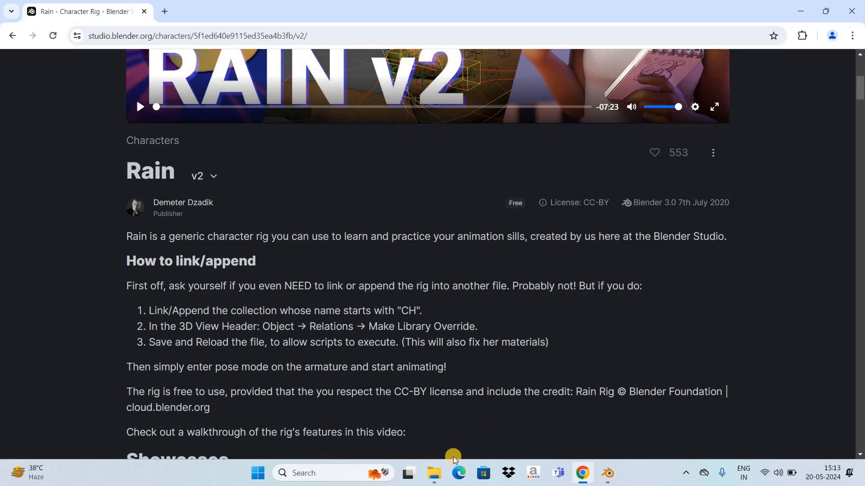
mouse_move(435, 473)
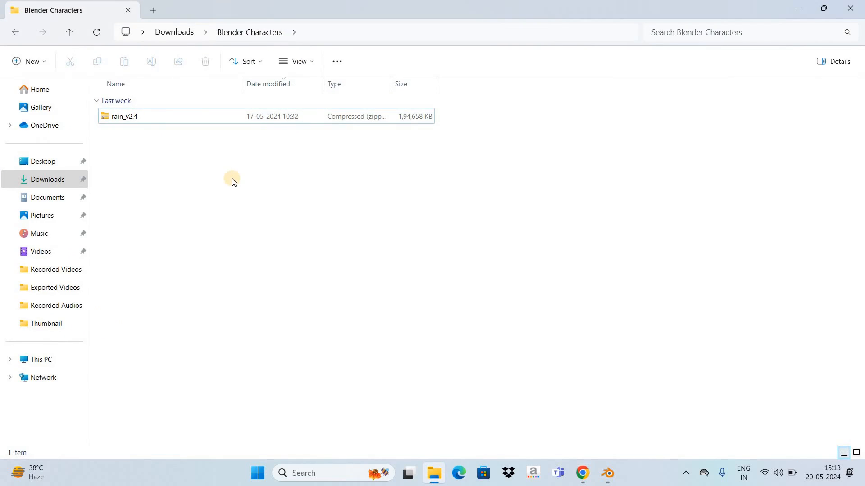
mouse_move(159, 119)
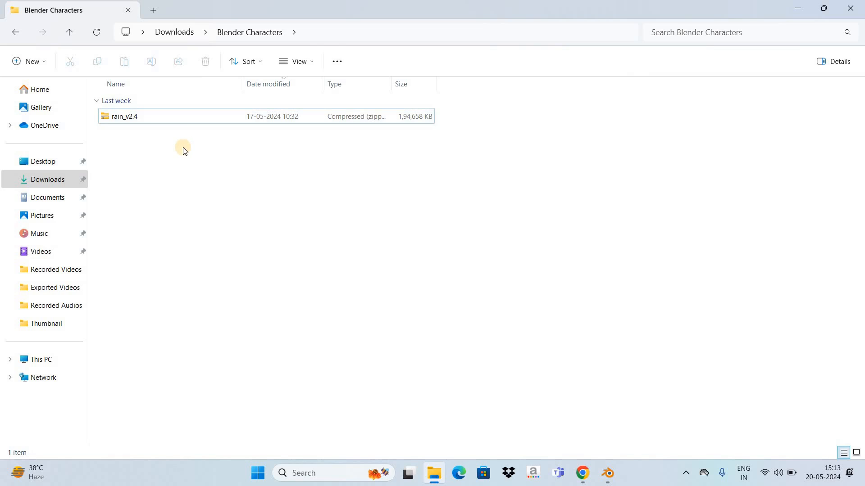
mouse_move(147, 141)
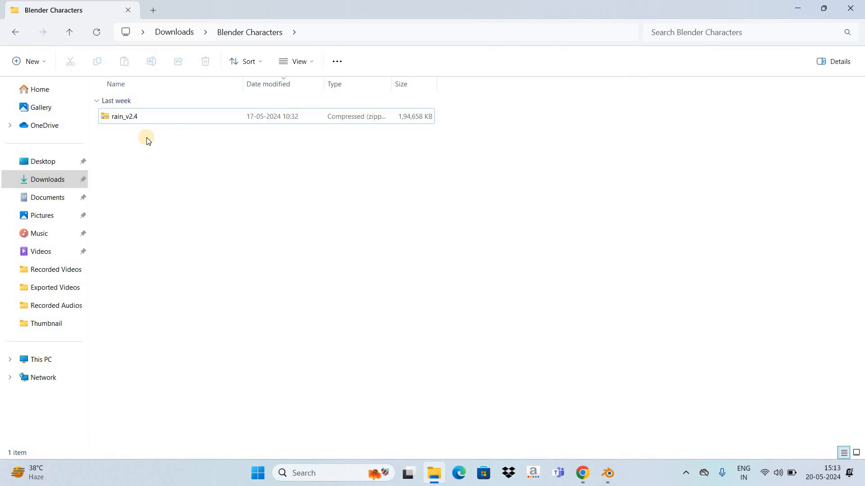
mouse_move(161, 134)
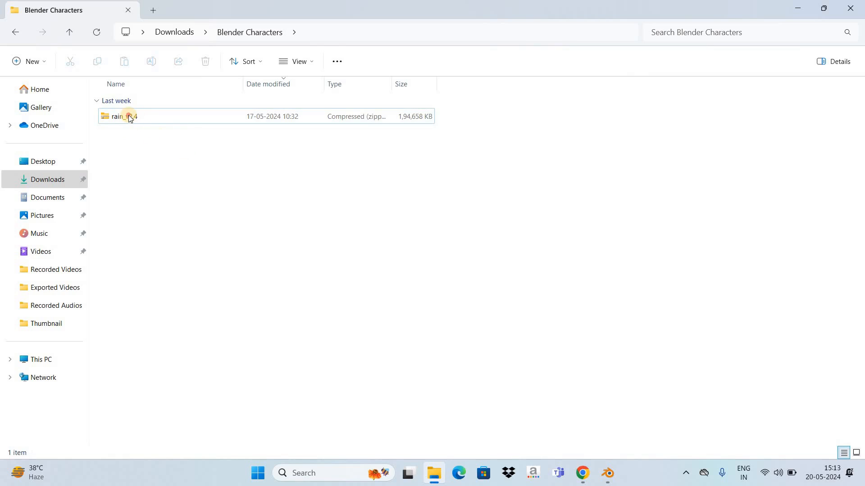
Extract the rain_v2.4 zip into its own folder in Blender Characters.
left_click(125, 116)
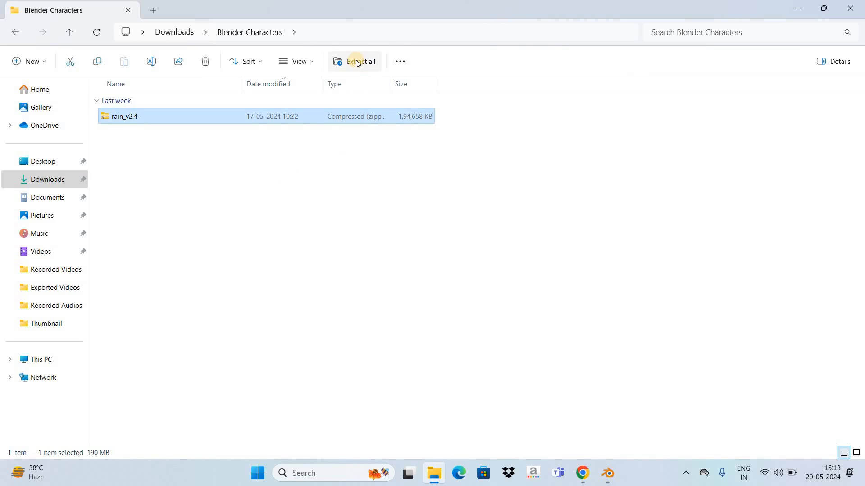
left_click(359, 62)
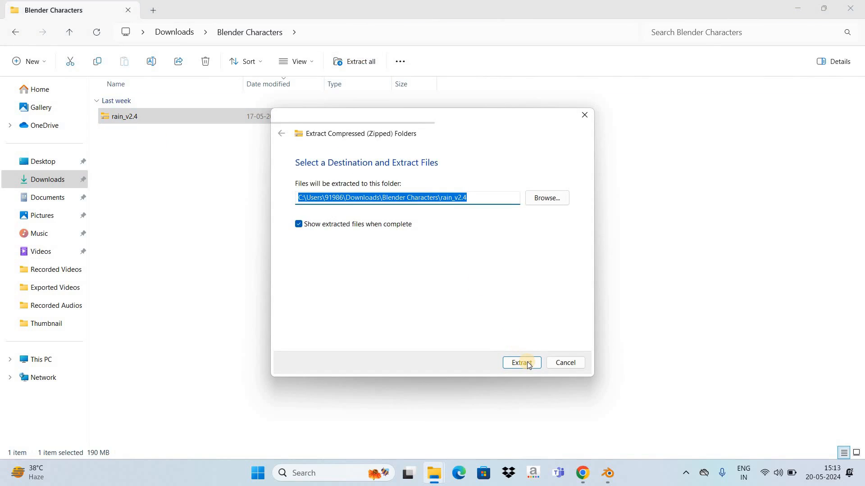
left_click(520, 362)
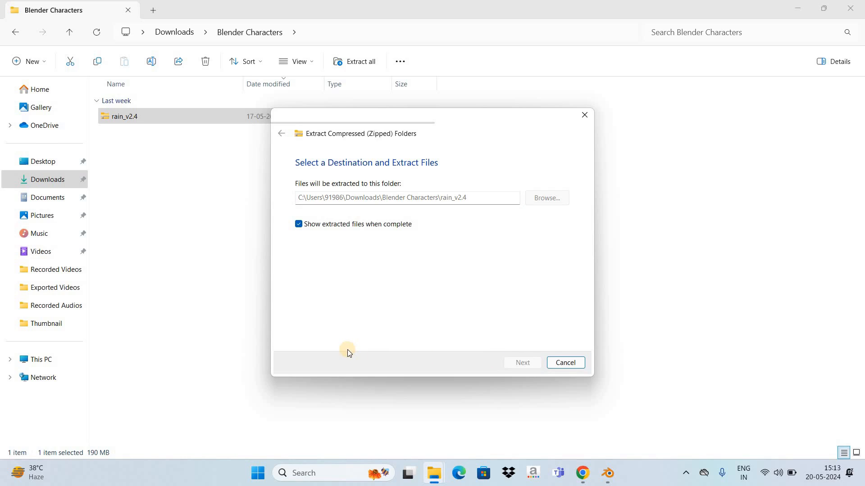
left_click(521, 362)
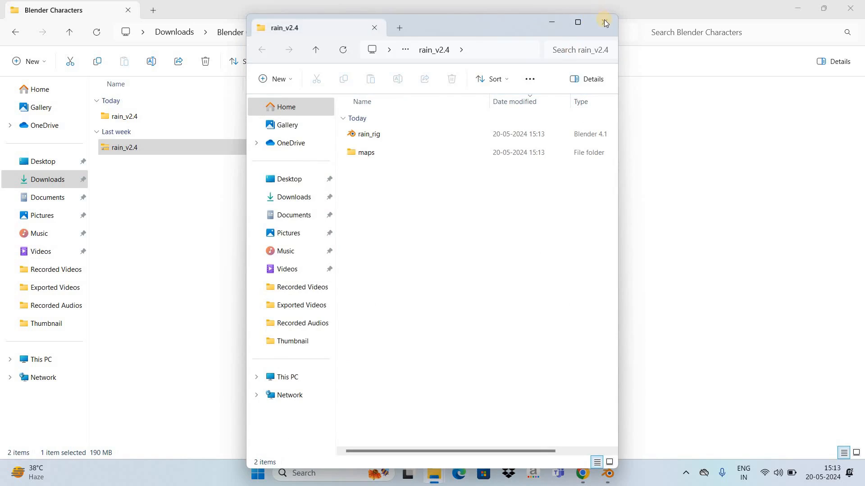
left_click(605, 23)
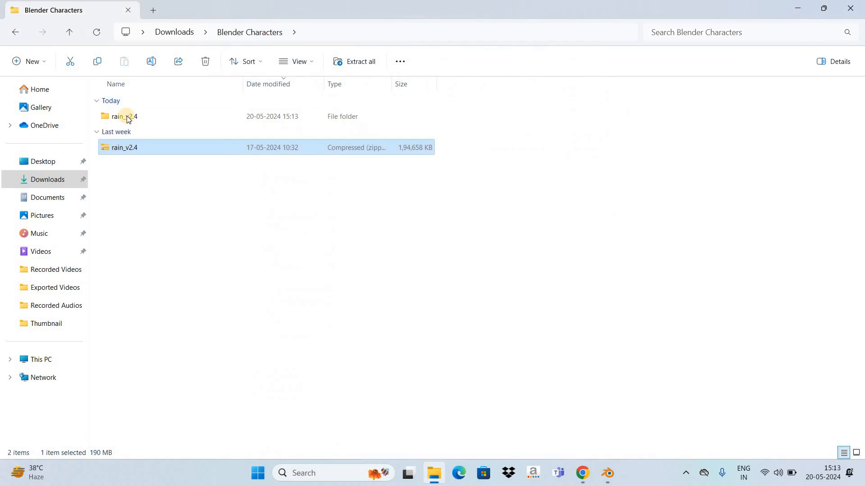
Open the extracted rain_v2.4 folder to reveal rain_rig and maps.
double_click(124, 116)
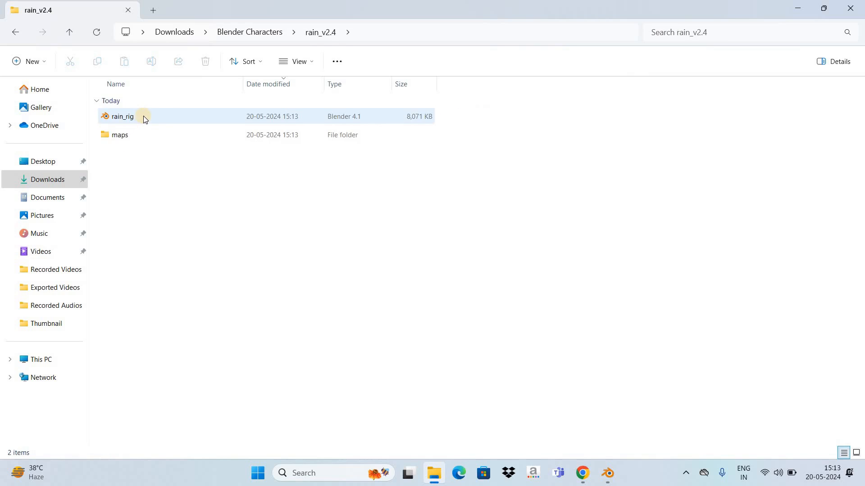
mouse_move(286, 215)
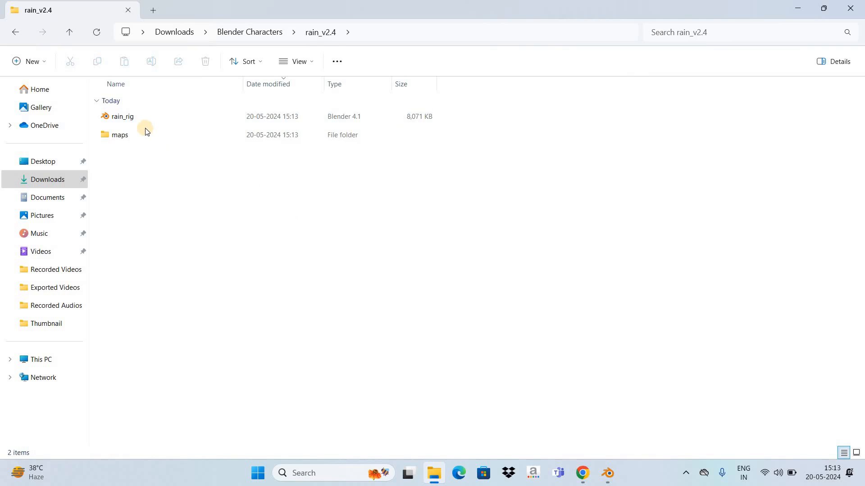
left_click(122, 116)
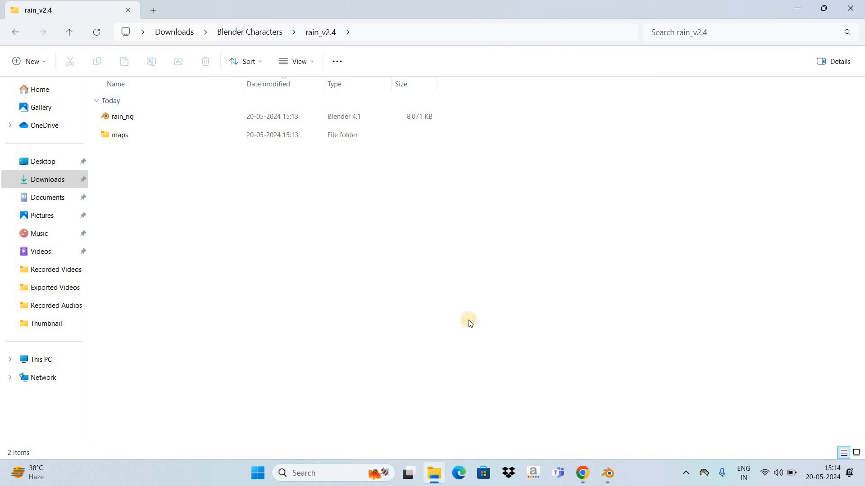
mouse_move(616, 389)
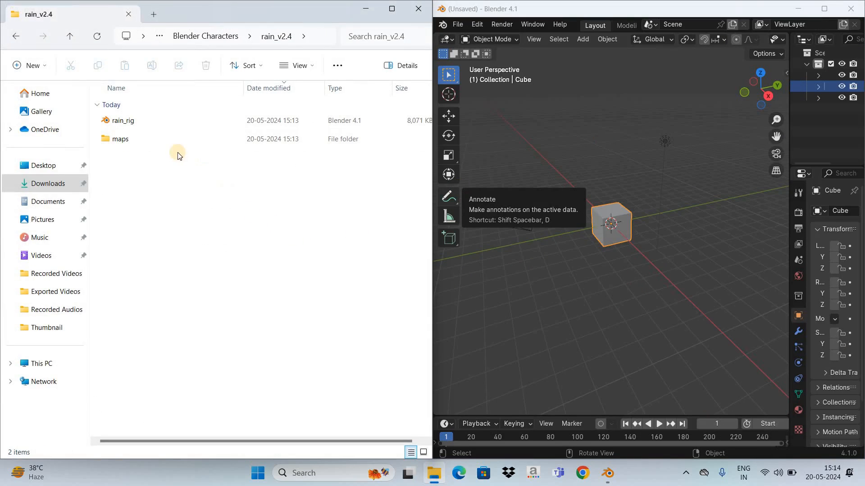
Drop the rain_rig.blend file into Blender's viewport and hover the Open option.
left_click(122, 120)
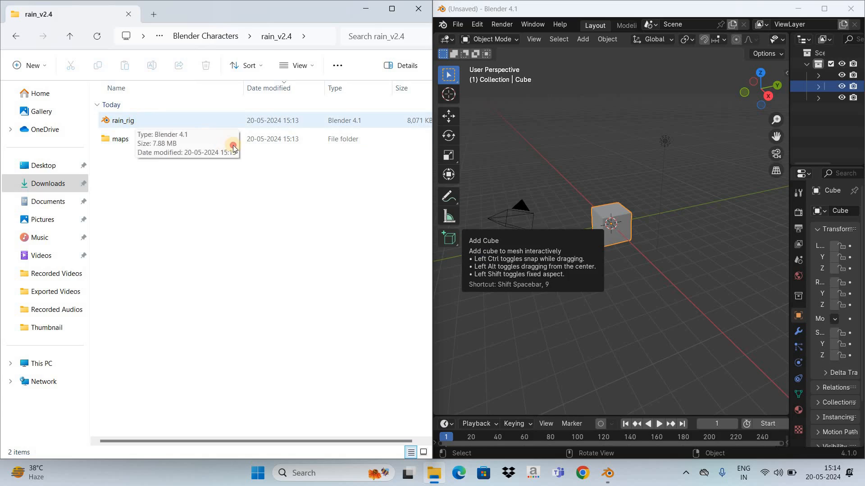
left_click(122, 121)
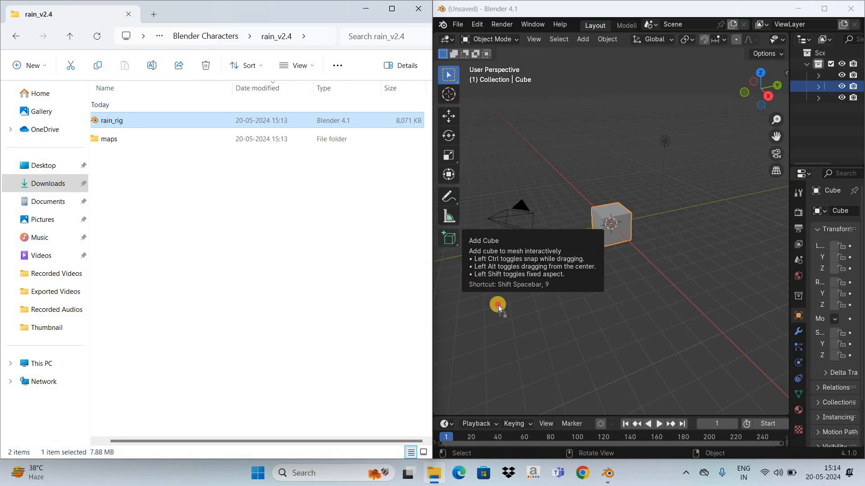
mouse_move(556, 309)
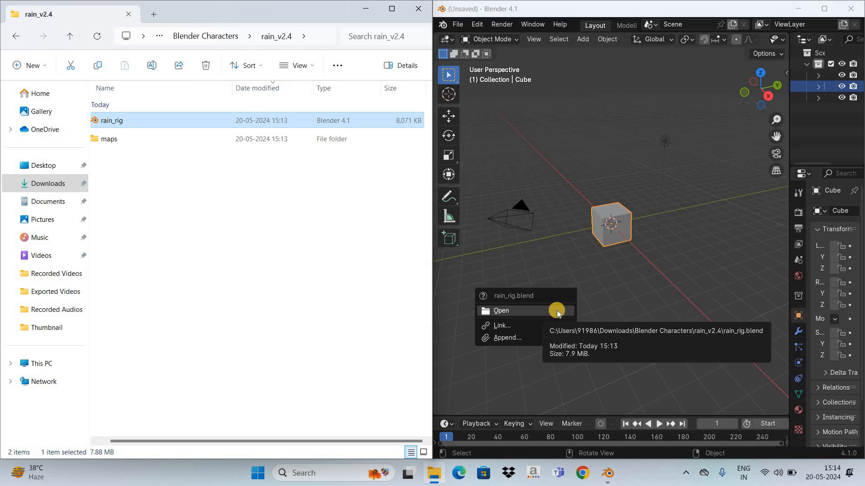
mouse_move(528, 312)
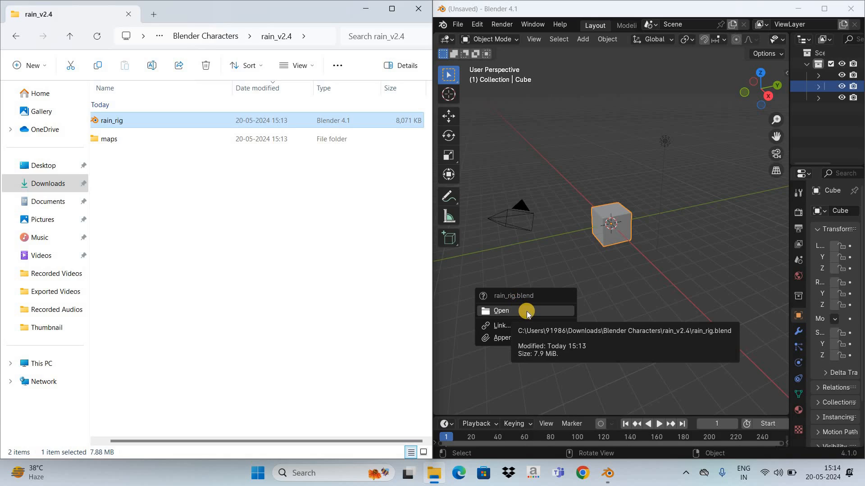
left_click(500, 311)
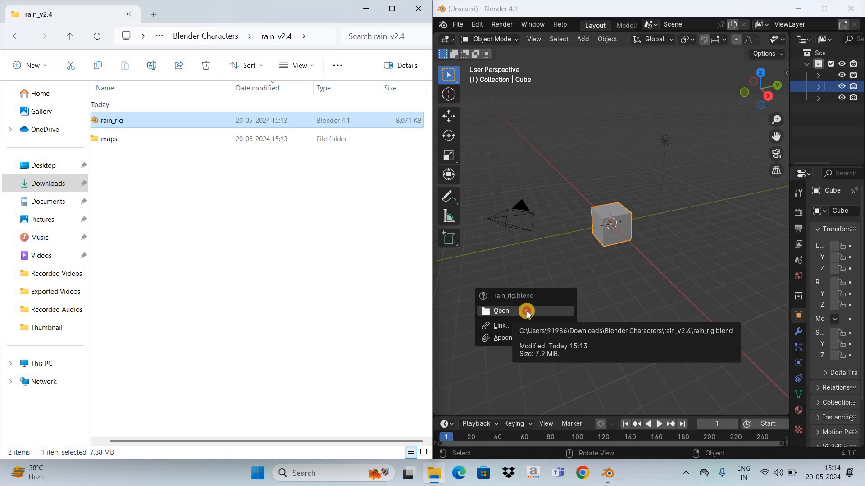
Open rain_rig with scripts allowed and maximize the Blender window.
left_click(501, 311)
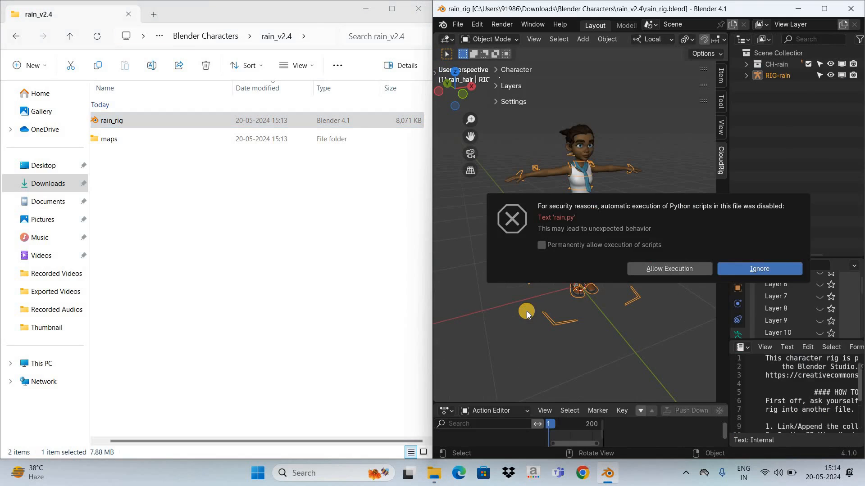
mouse_move(543, 235)
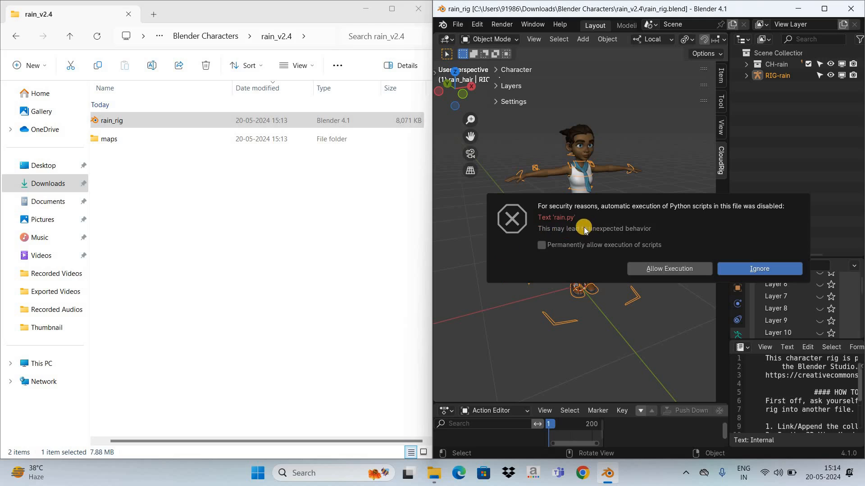
mouse_move(588, 216)
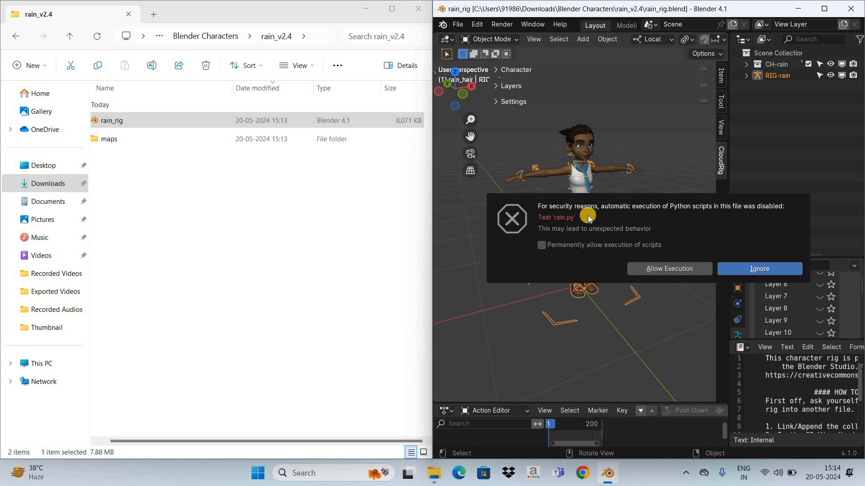
mouse_move(677, 217)
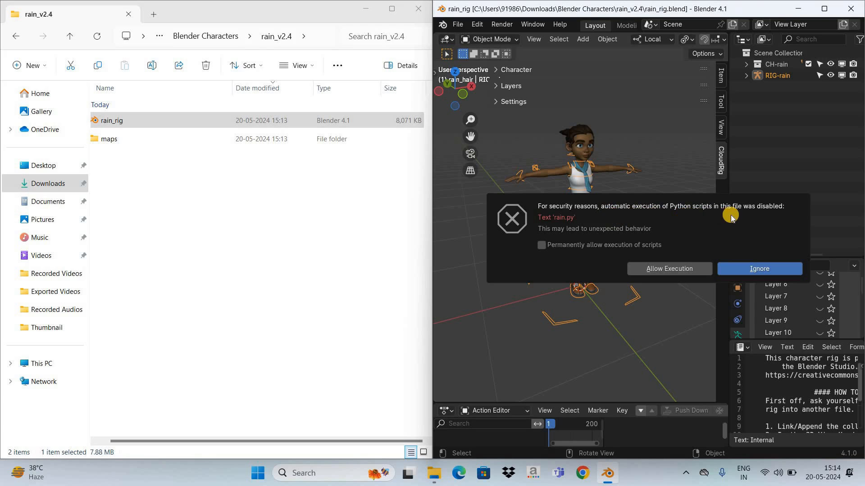
mouse_move(693, 253)
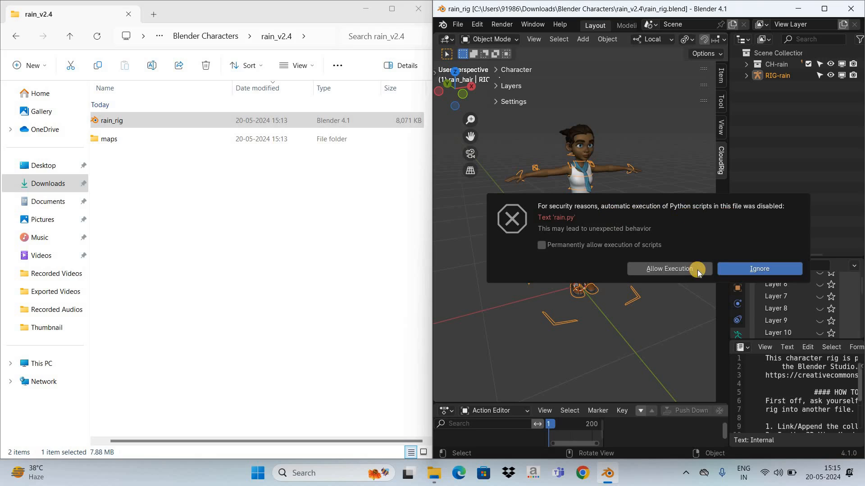
mouse_move(670, 269)
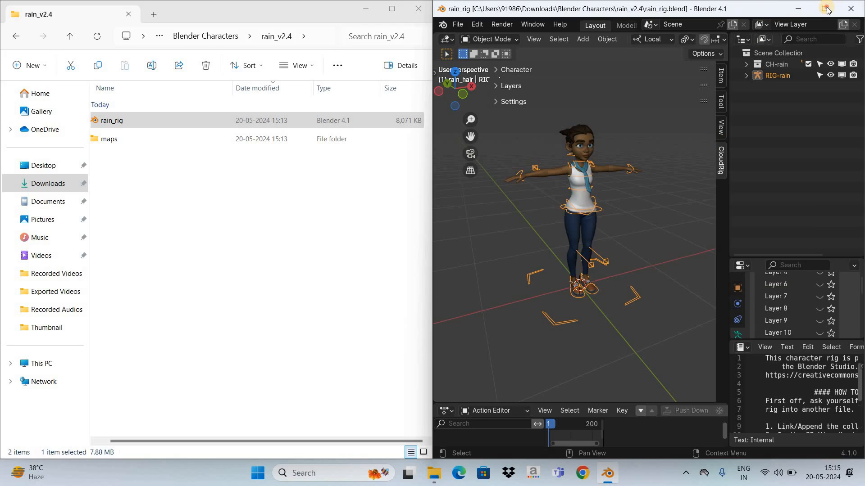
left_click(825, 9)
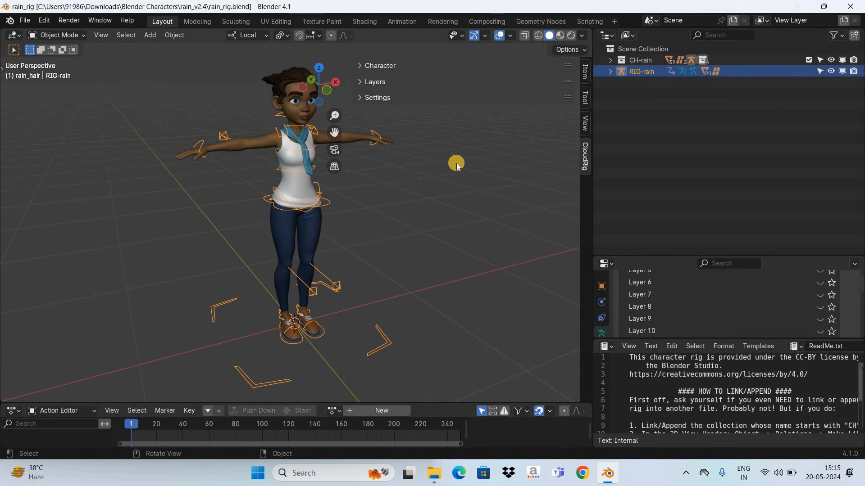
mouse_move(438, 192)
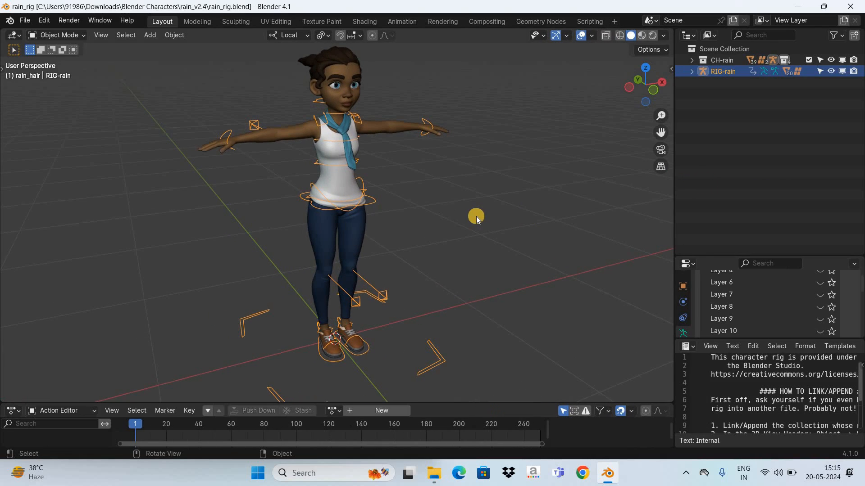
mouse_move(244, 160)
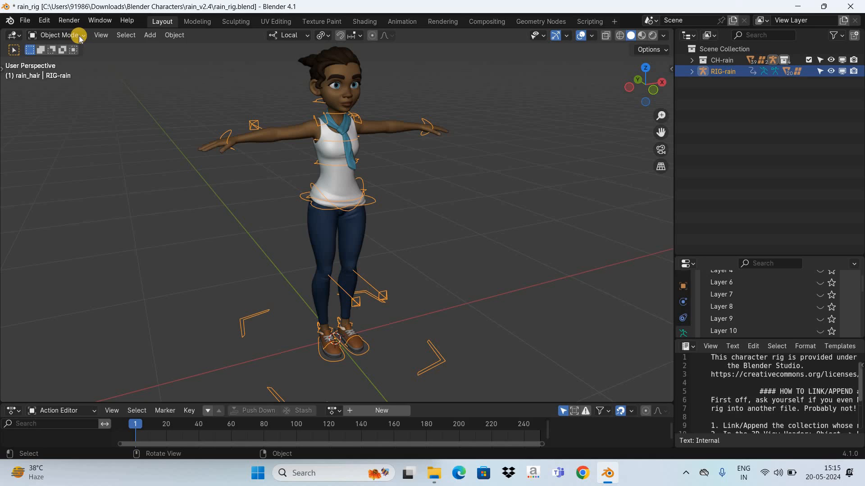
Enter Pose Mode and drag the IK-Hand_Parent.R control to lower Rain's arm.
left_click(57, 34)
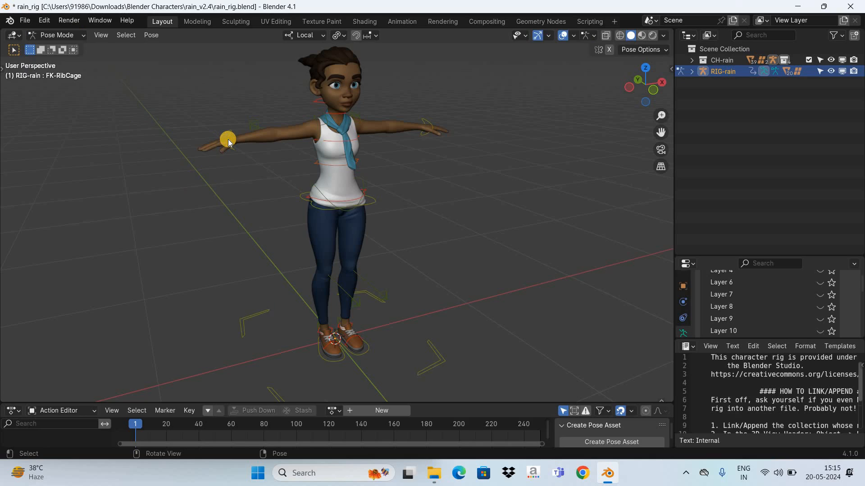
left_click(233, 176)
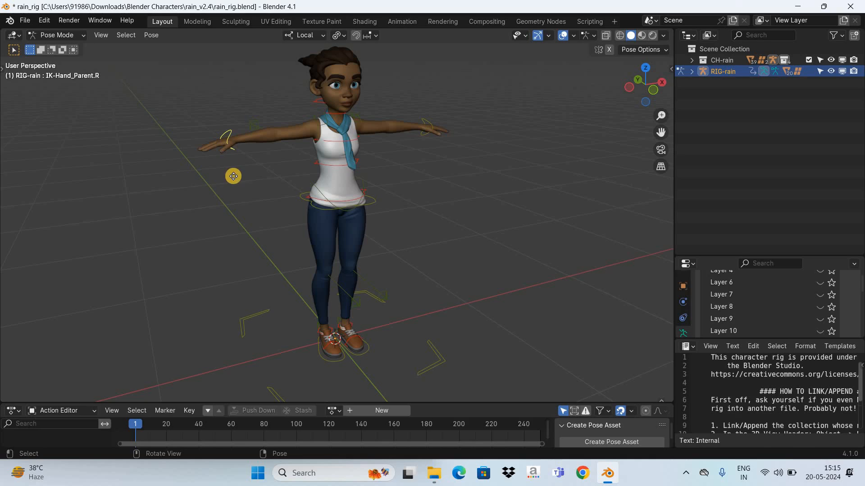
left_click_drag(233, 176, 293, 231)
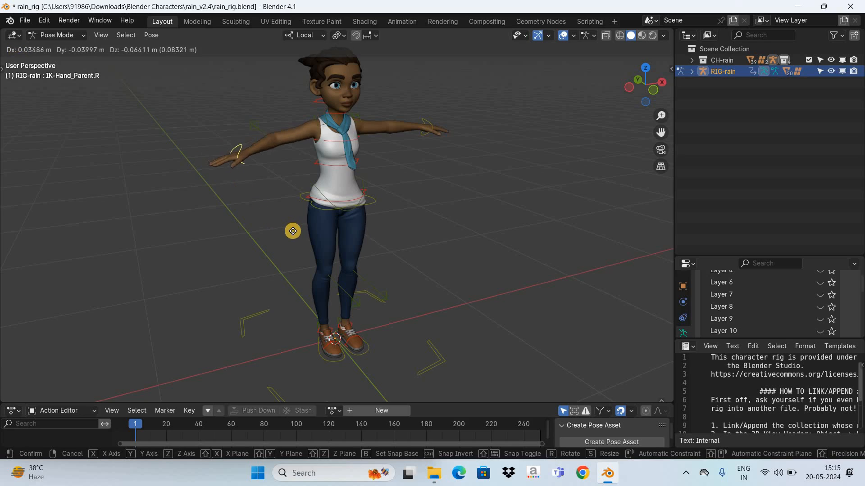